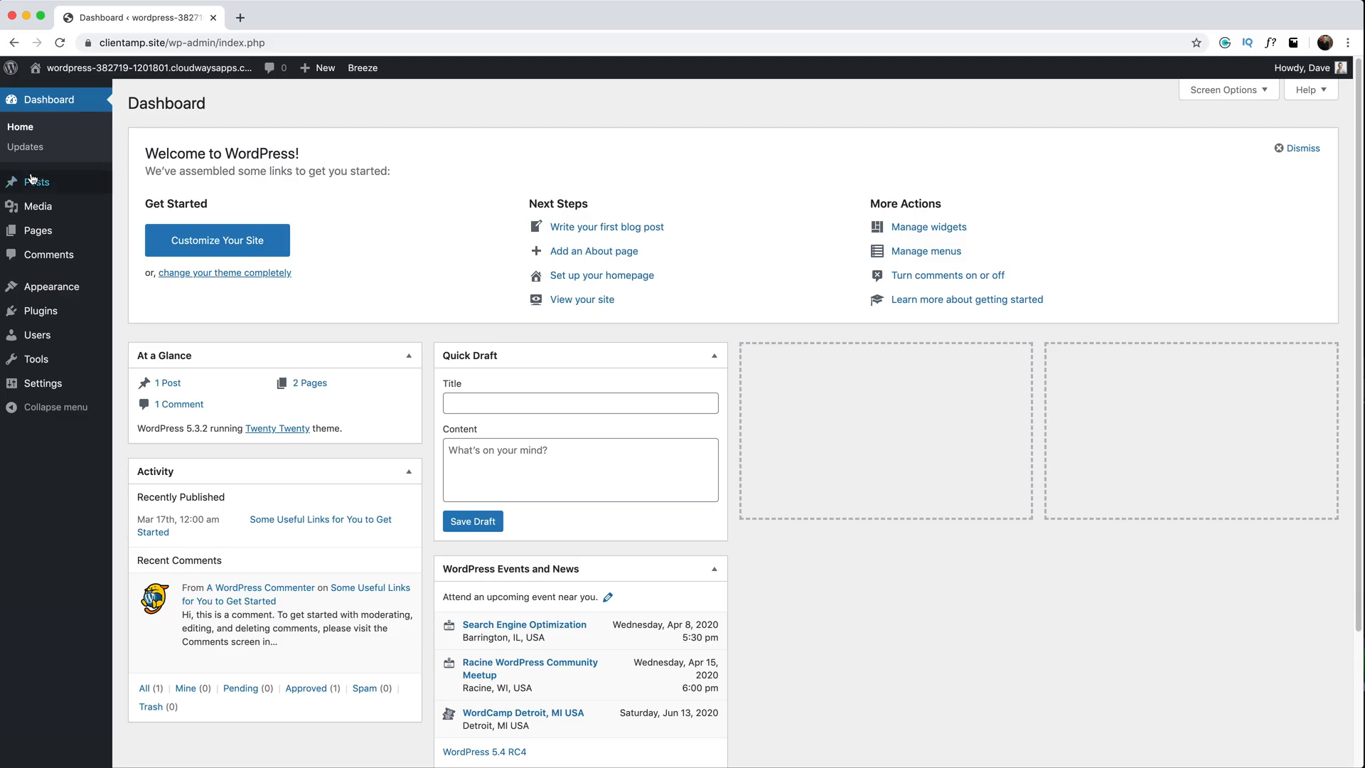
Start a new post from Posts and finish the body copy '…ut instead I'll just stare at the screen.'.
left_click(141, 203)
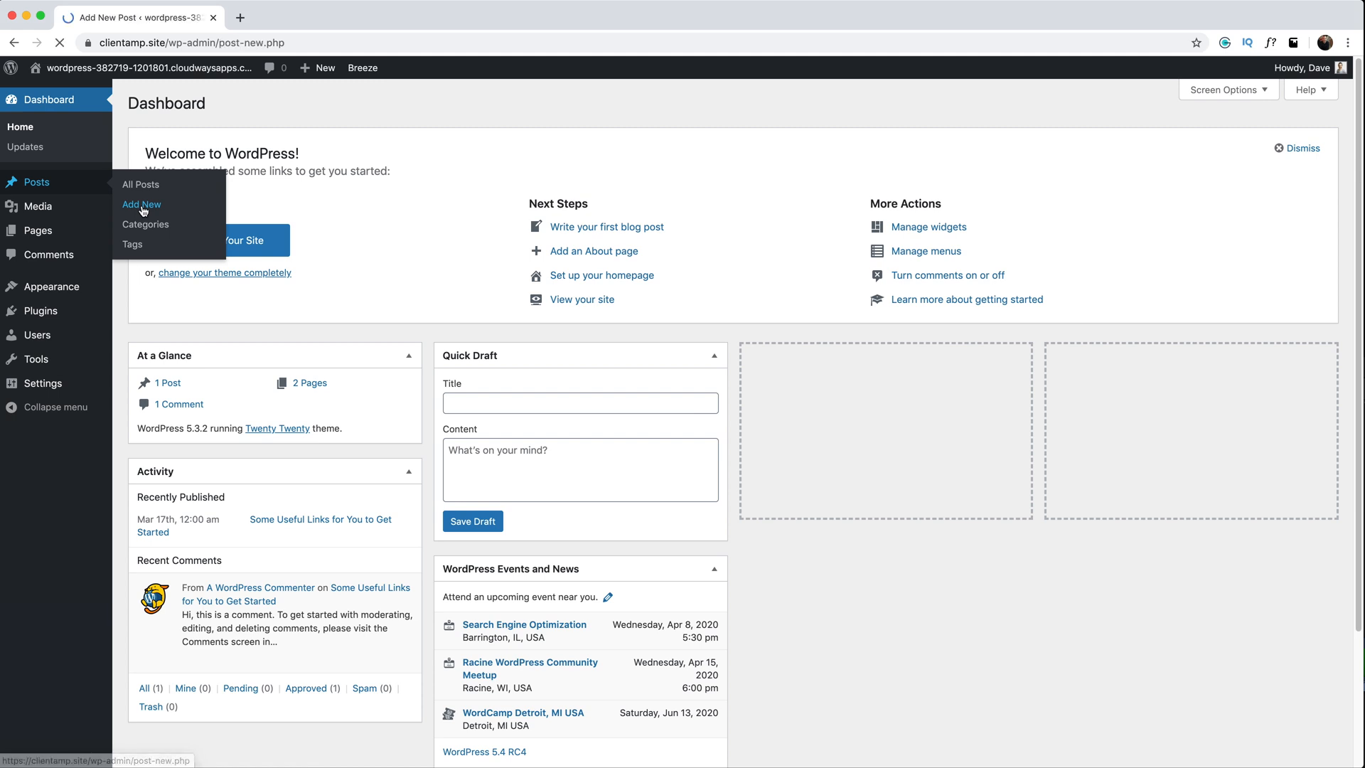
left_click(140, 203)
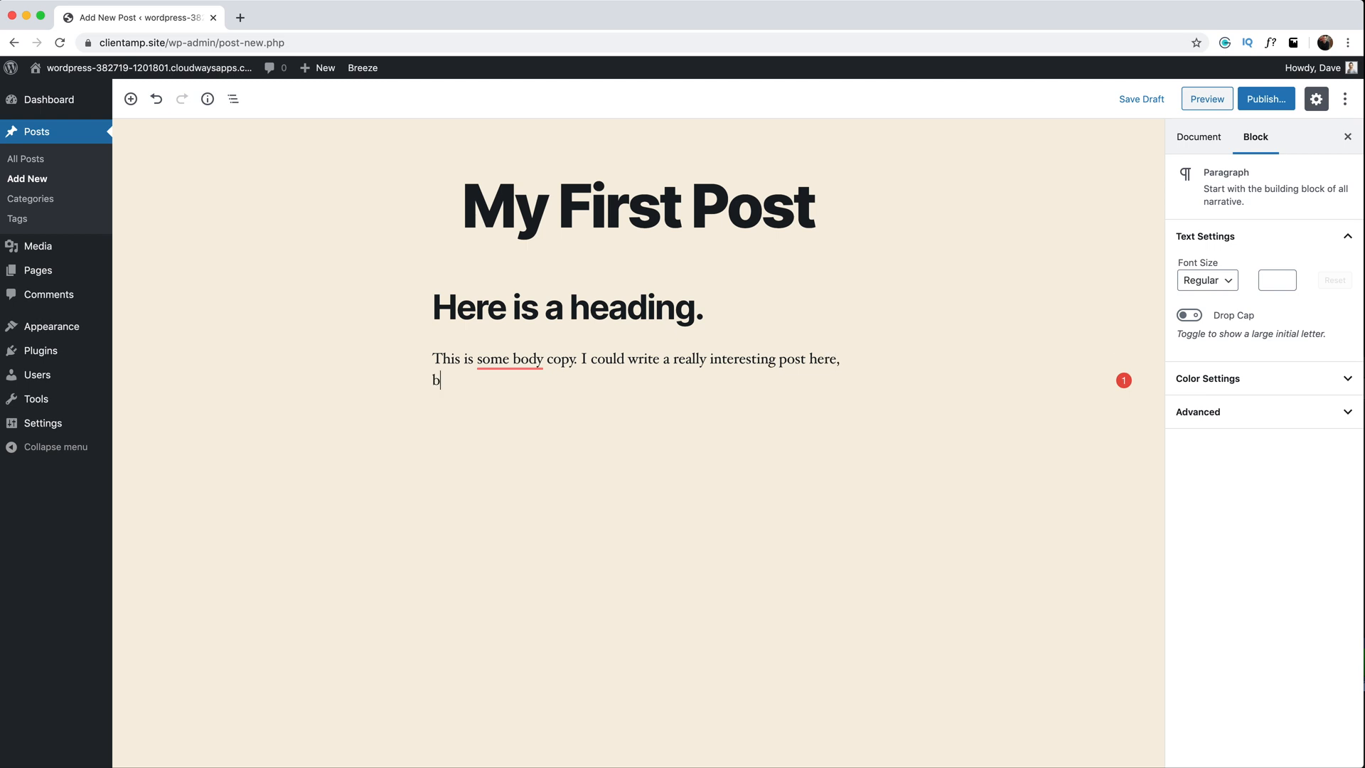
type("ut instead I'll just stare at the screen.")
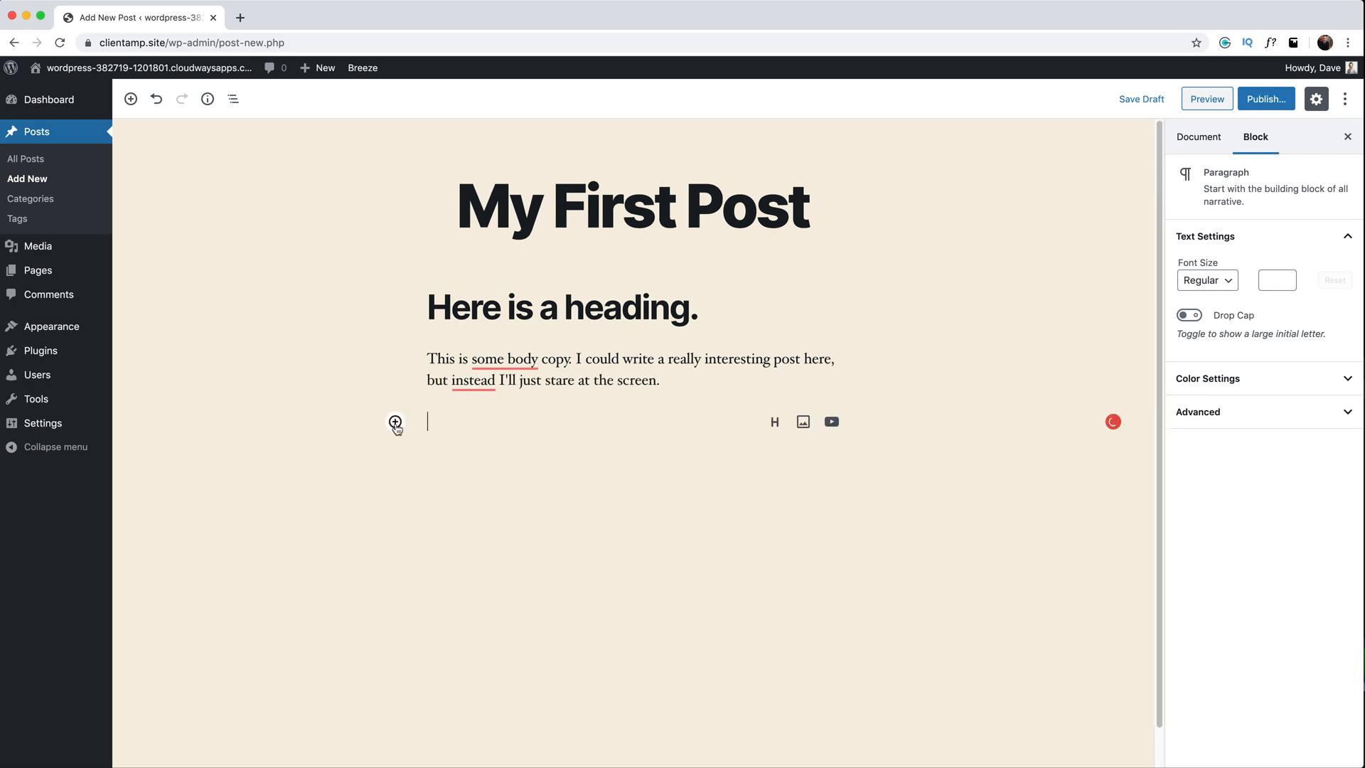
Publish 'My First Post' and view it on the live site.
left_click(1197, 136)
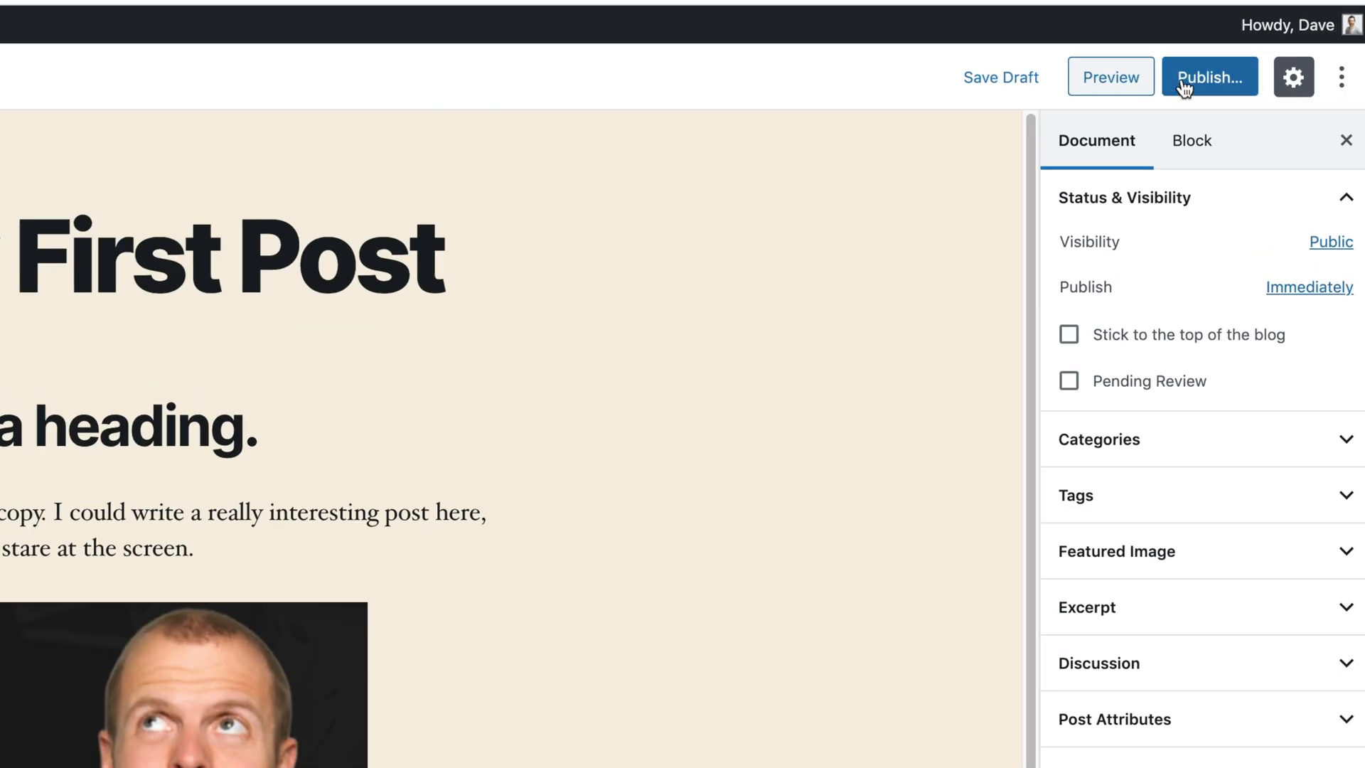
left_click(1208, 77)
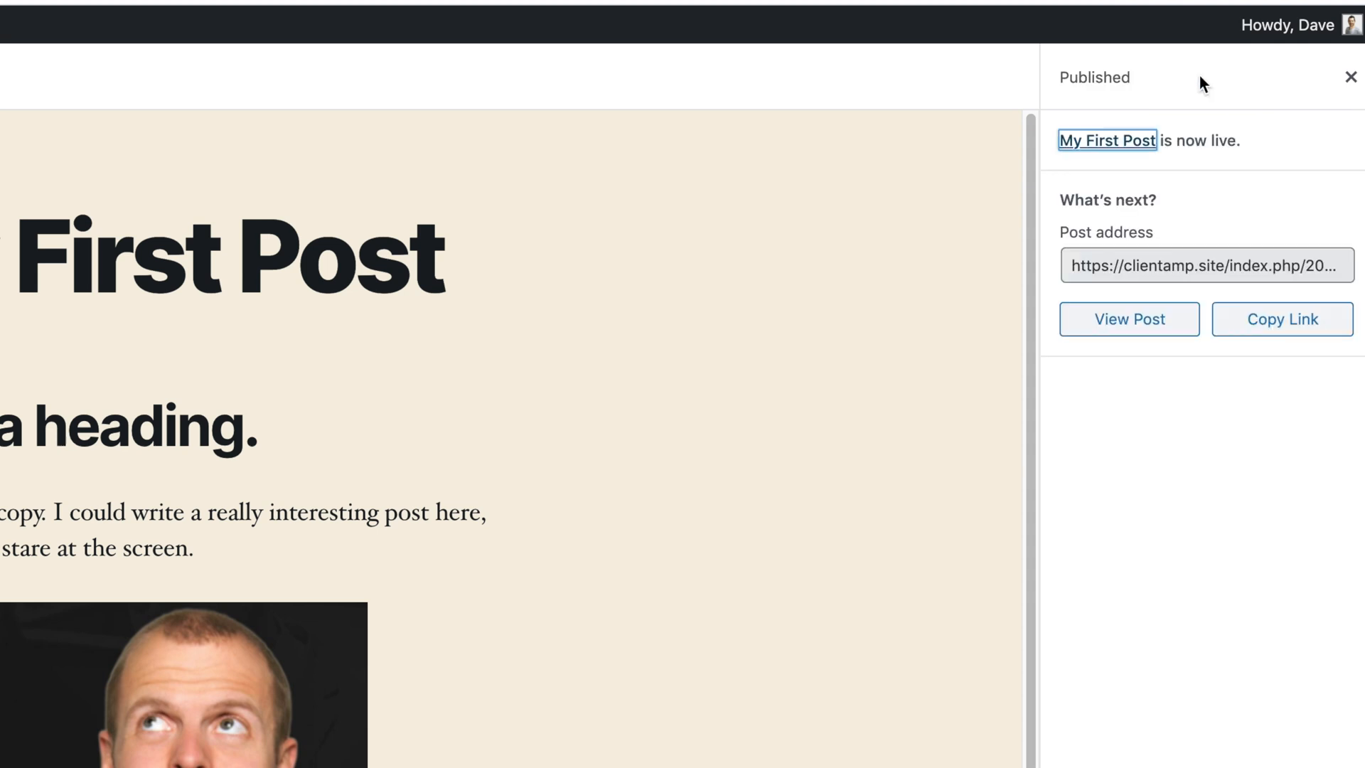
mouse_move(1103, 155)
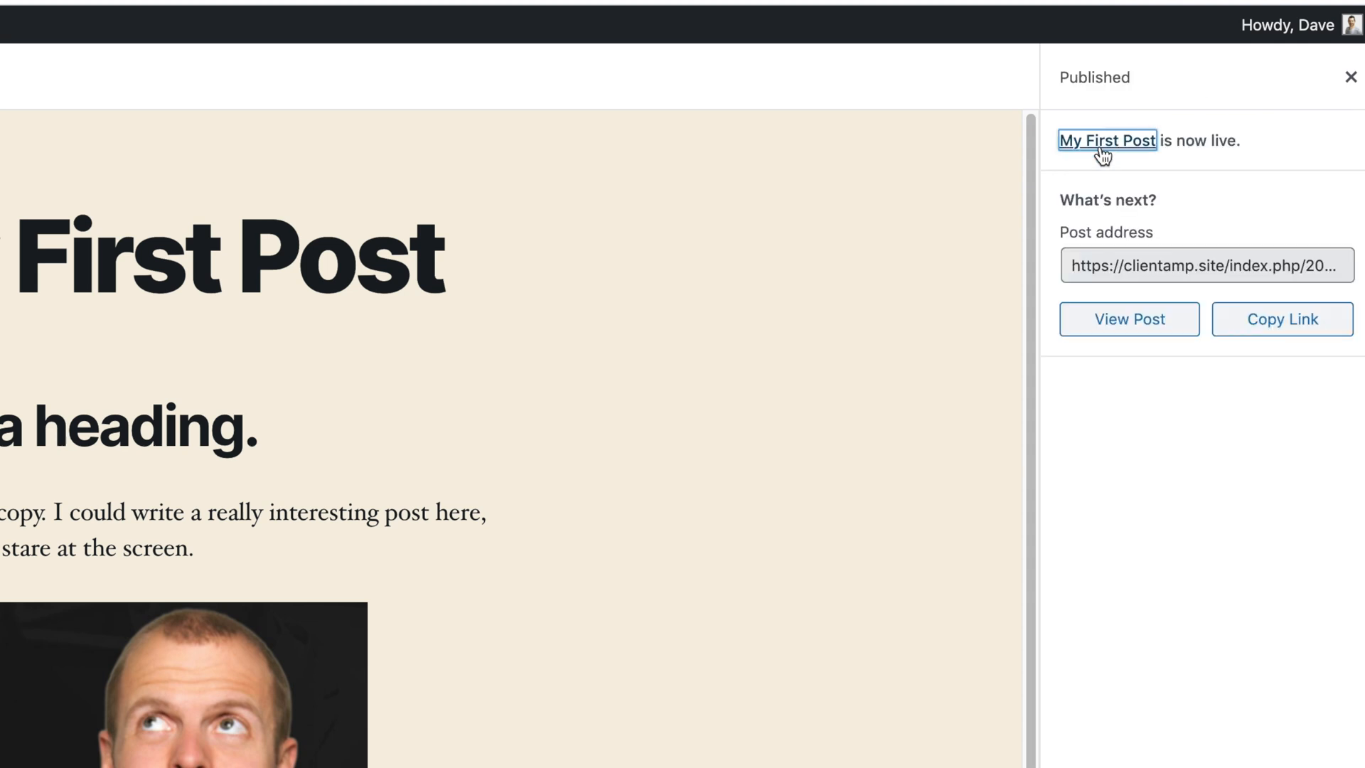
left_click(1106, 140)
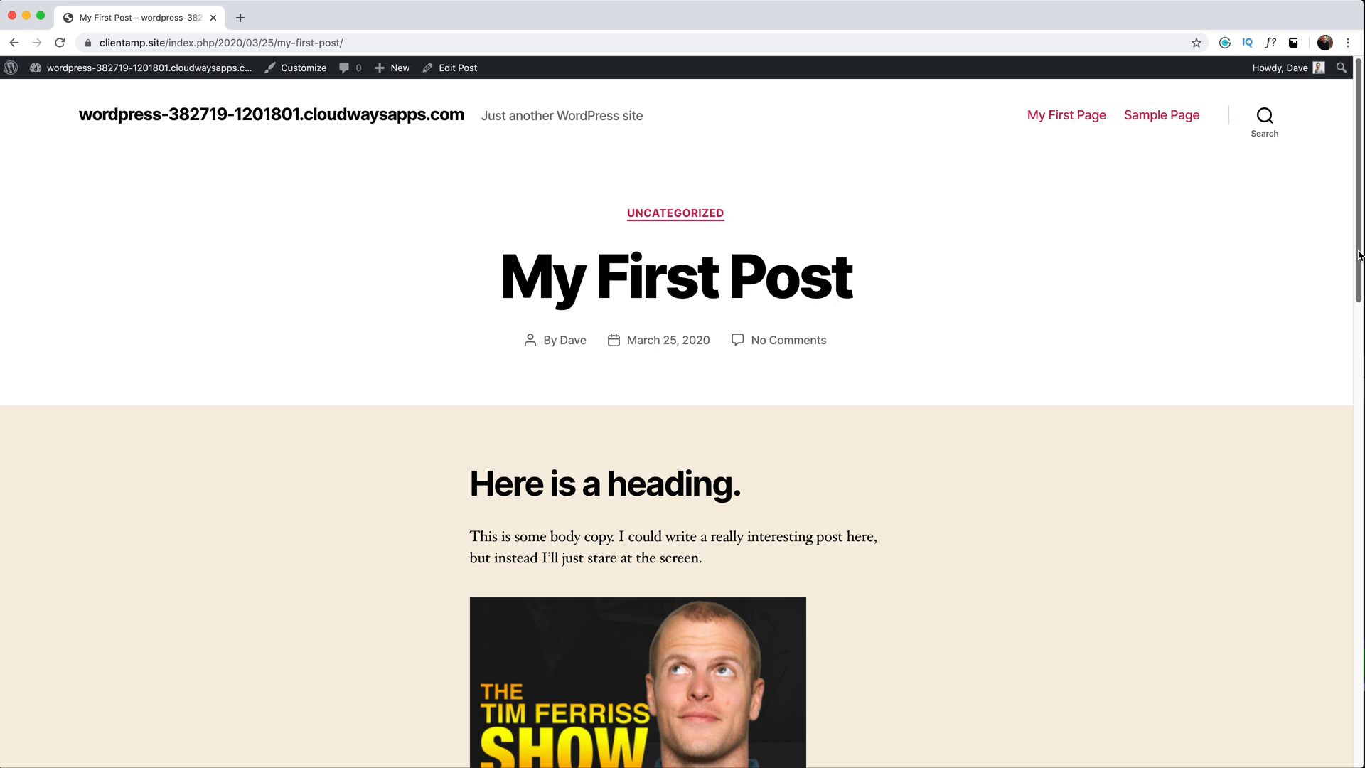
scroll("down", 3)
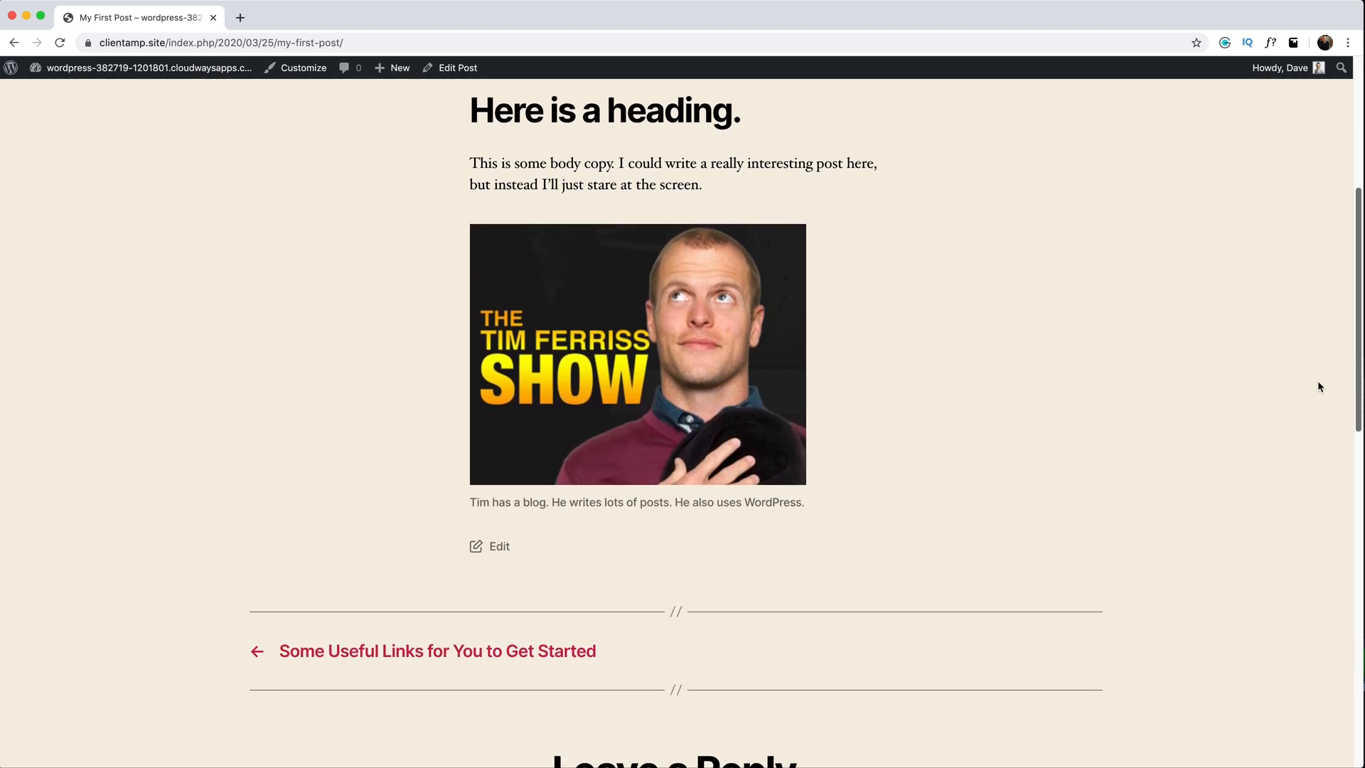
scroll("down", 3)
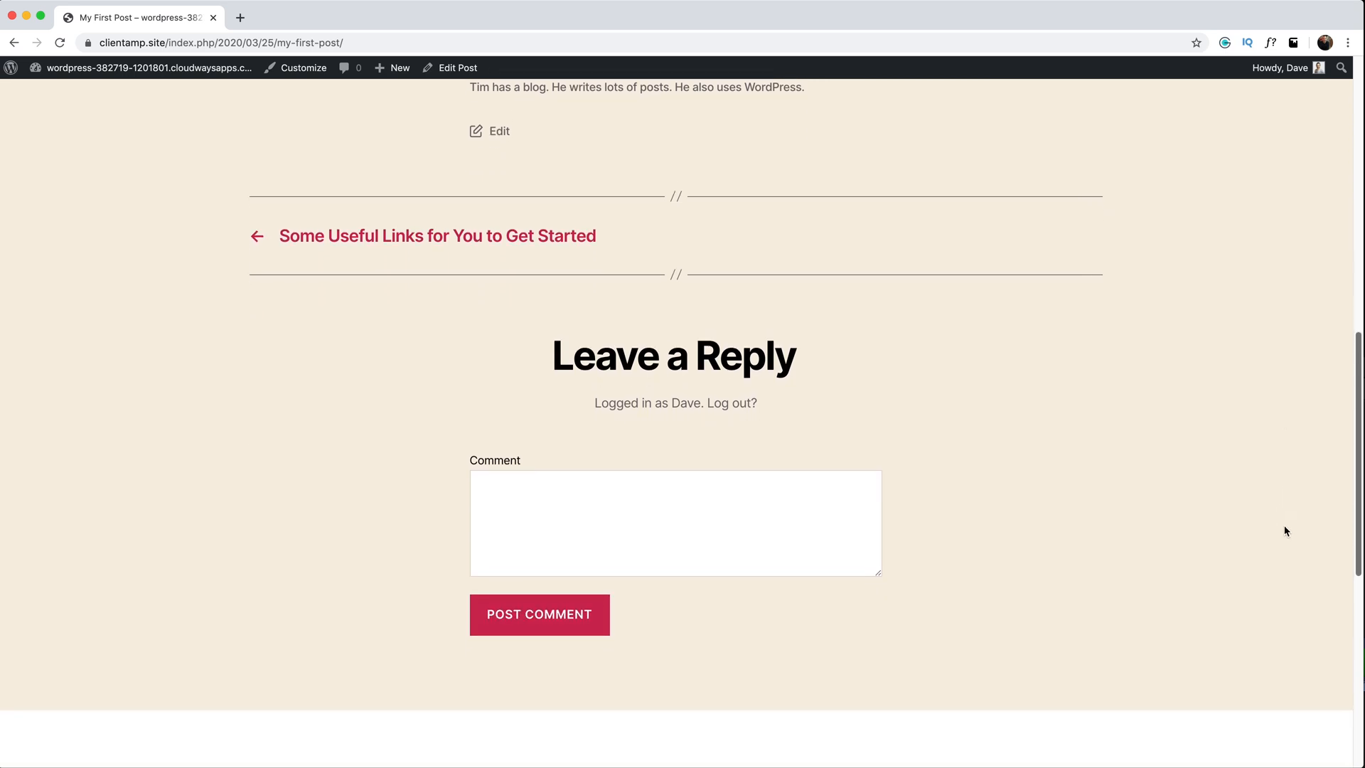
scroll("down", 3)
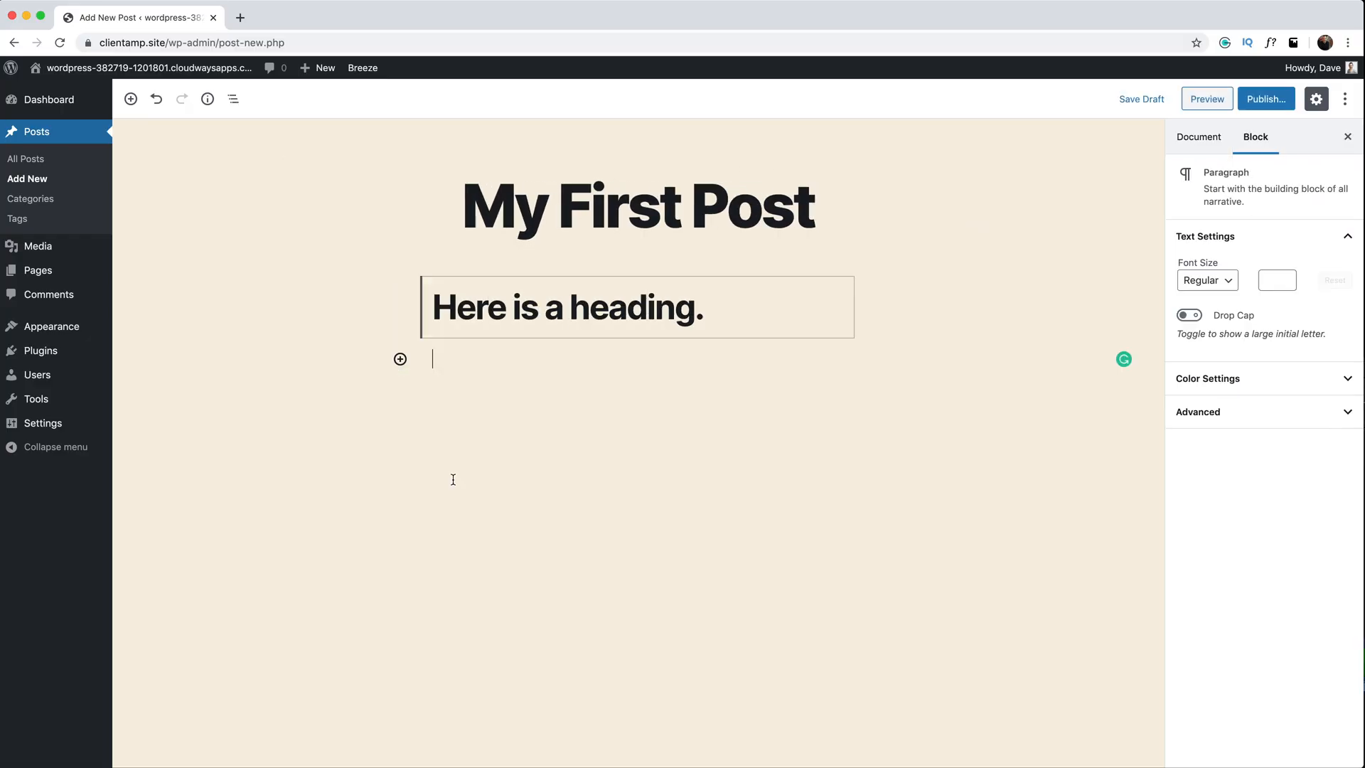
Add the body copy 'This is some body copy. I could write a really interesting post here, but in' and view the live post at its address.
type("This is some body copy. I could write a really interesting post here, but in")
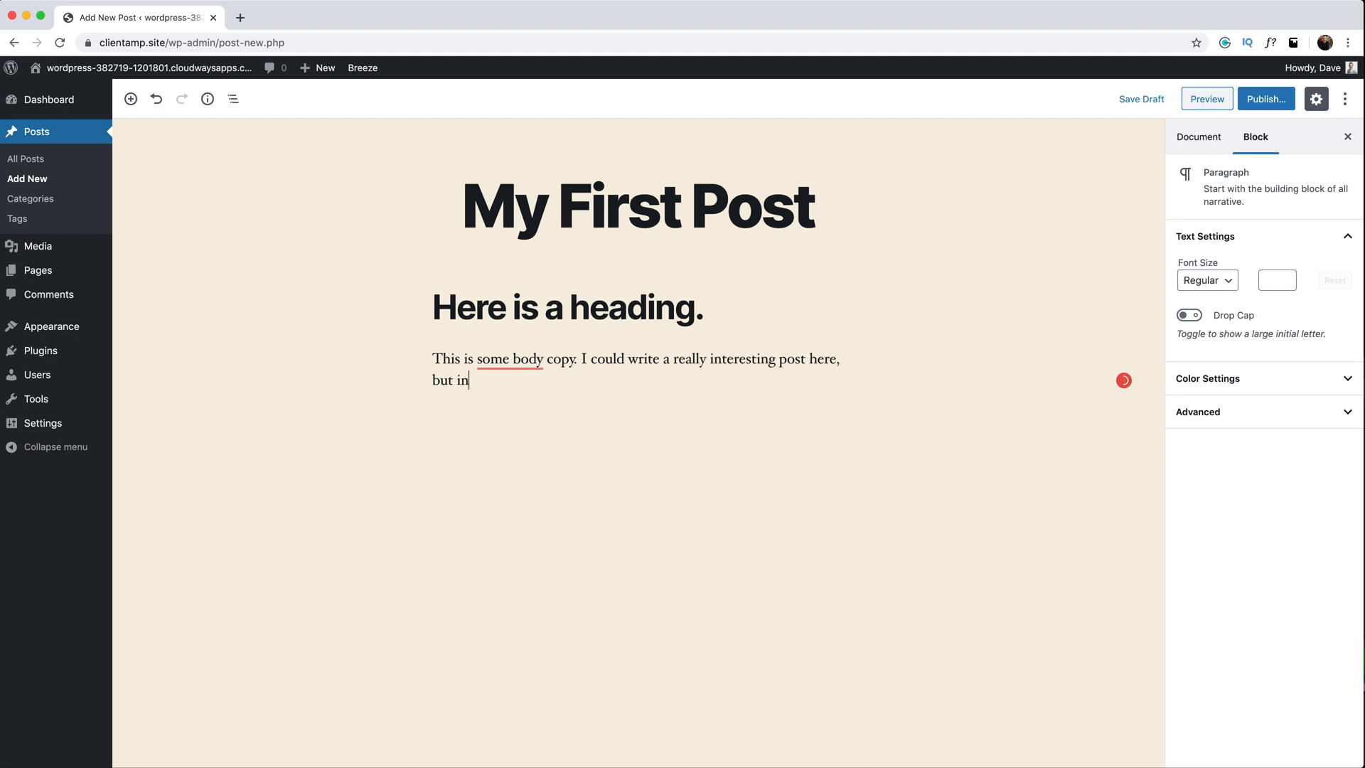
left_click(773, 584)
type("Tim has a blog. Her")
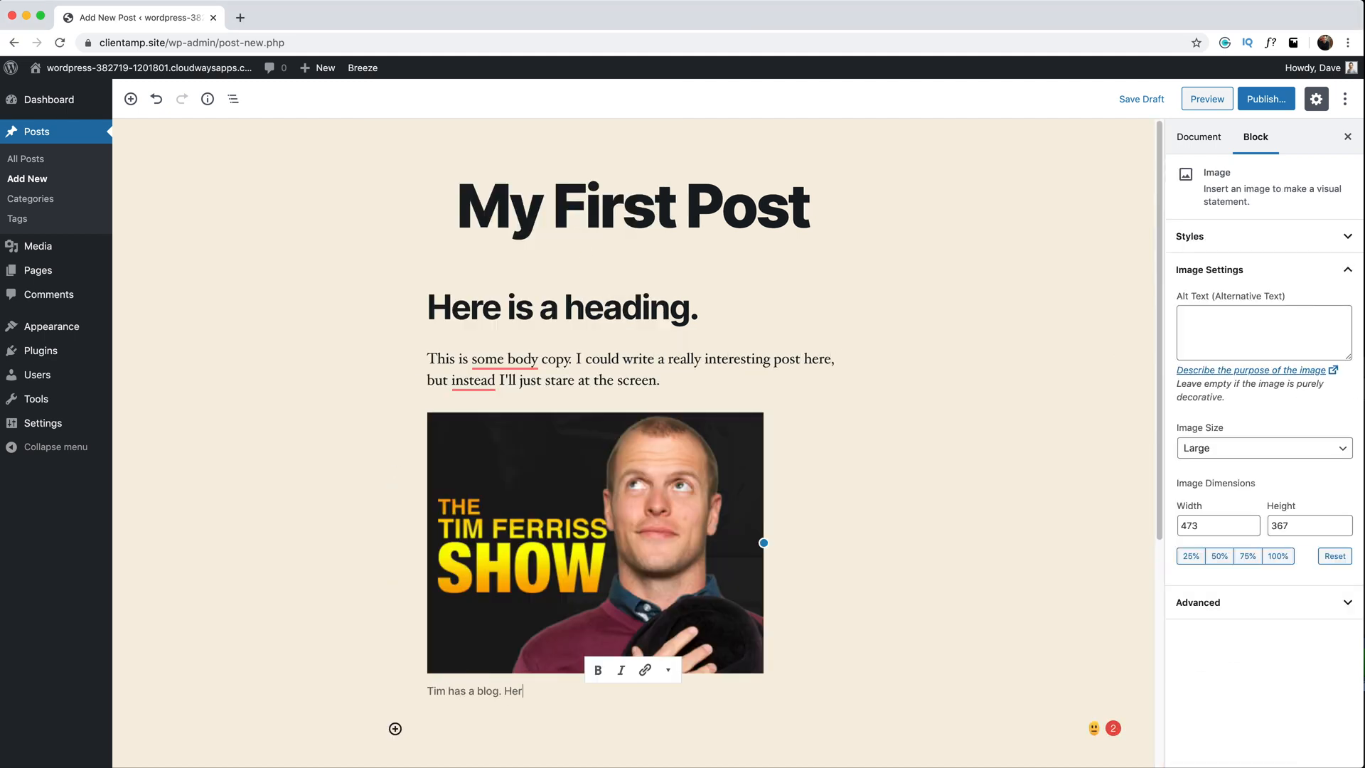
left_click(1207, 98)
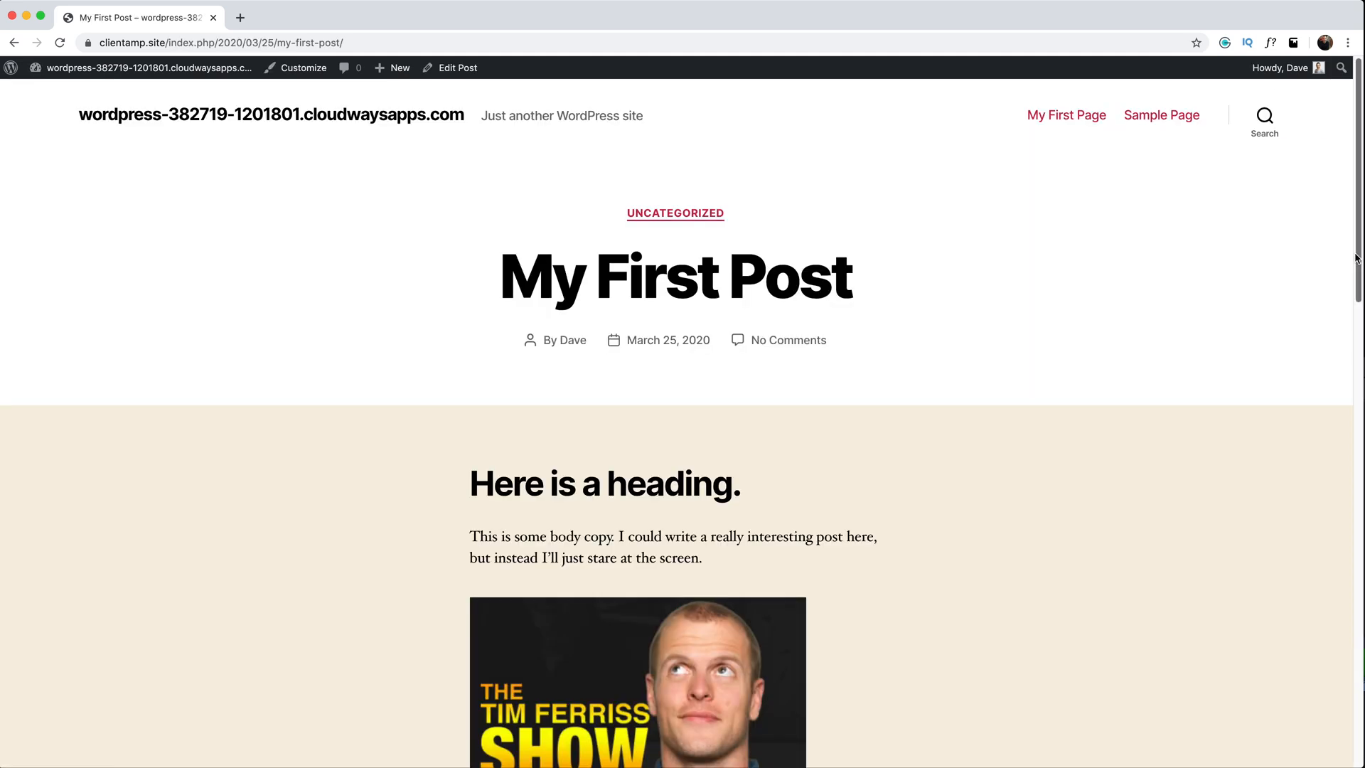
left_click(222, 43)
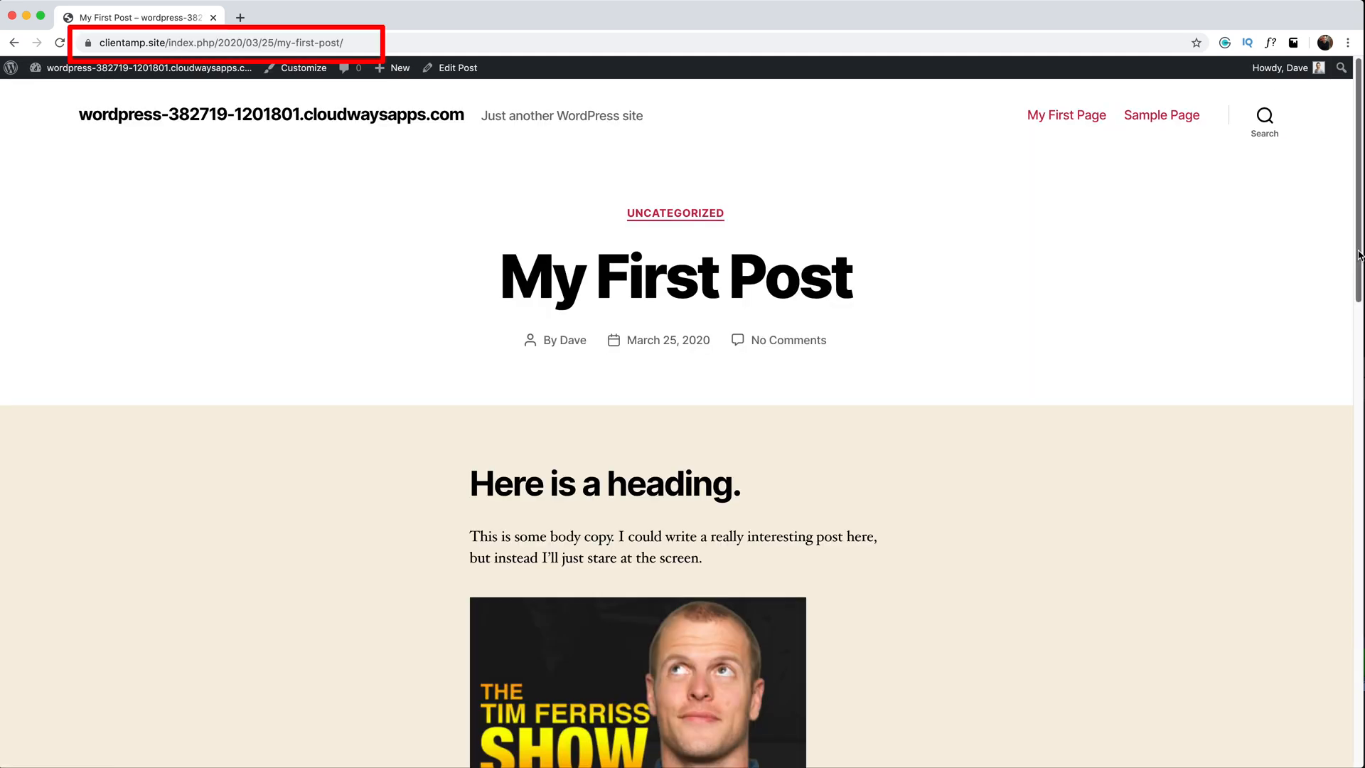